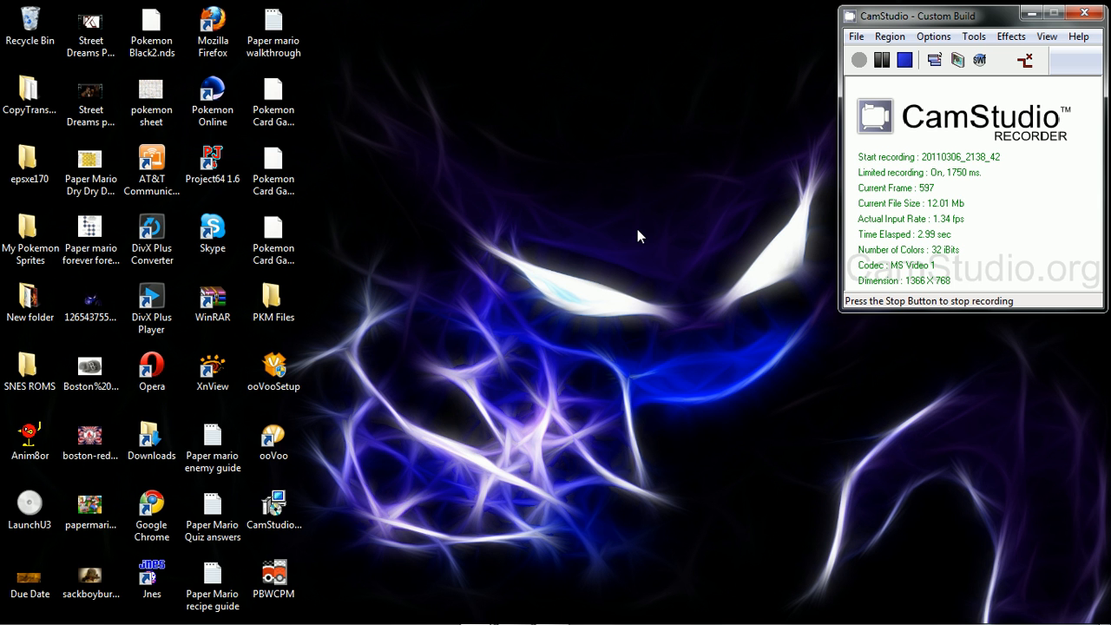
mouse_move(302, 560)
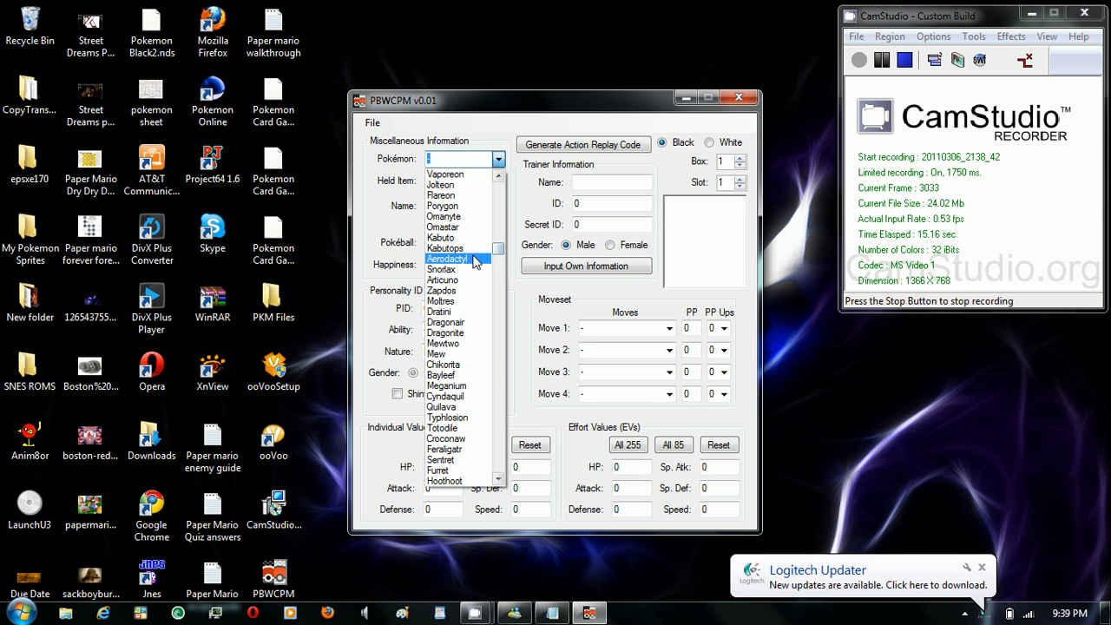
Make a shiny Aerodactyl in a Poké Ball with a generated PID giving Rough Skin
left_click(448, 259)
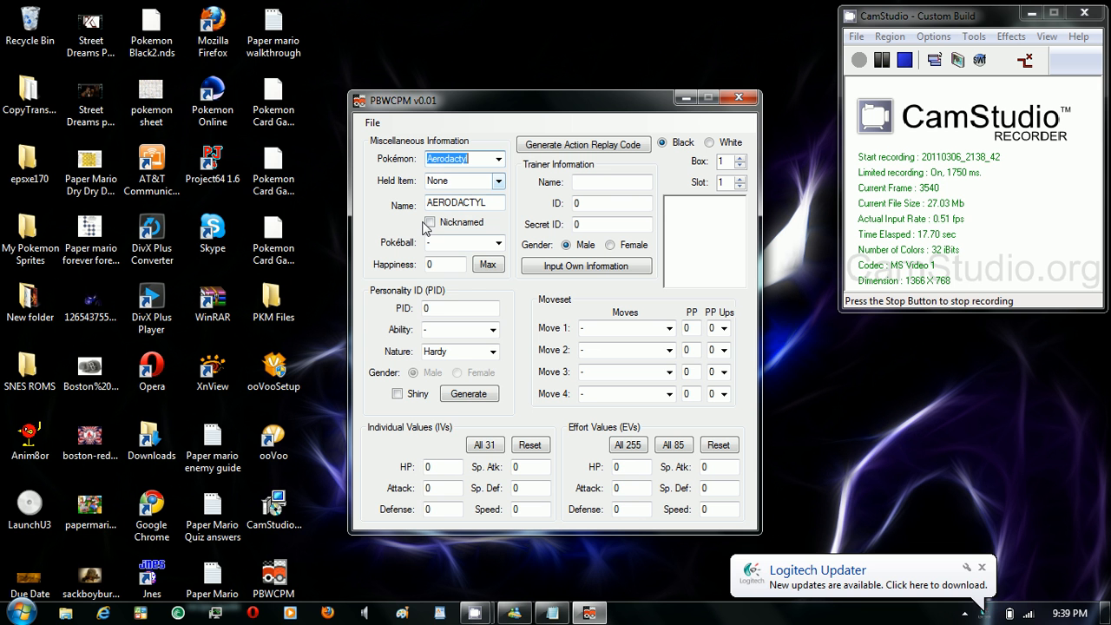
left_click(469, 393)
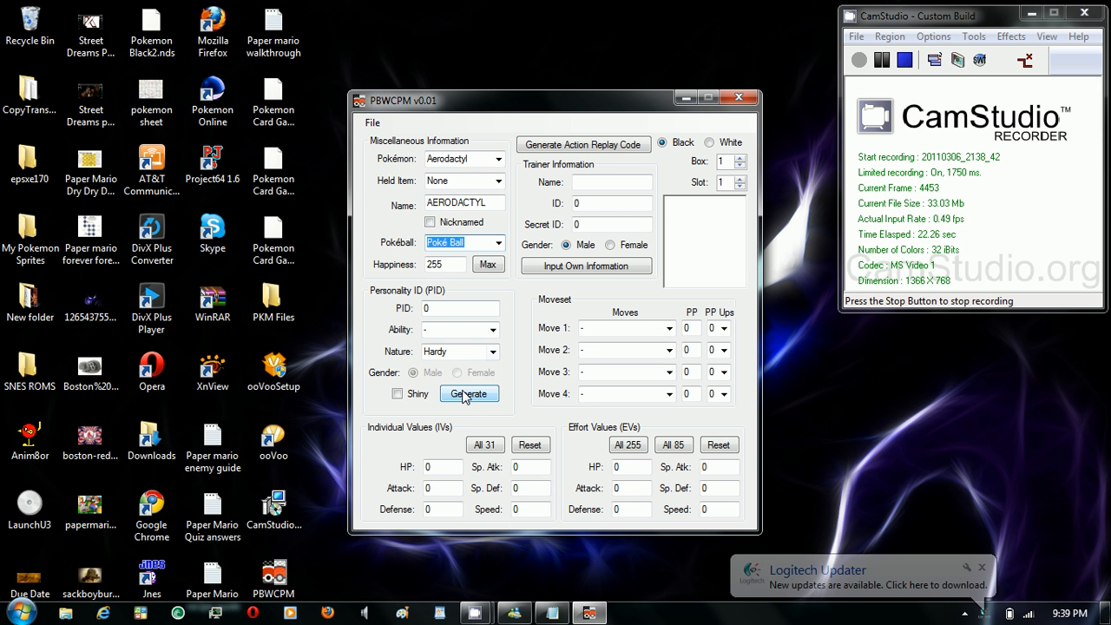
left_click(469, 393)
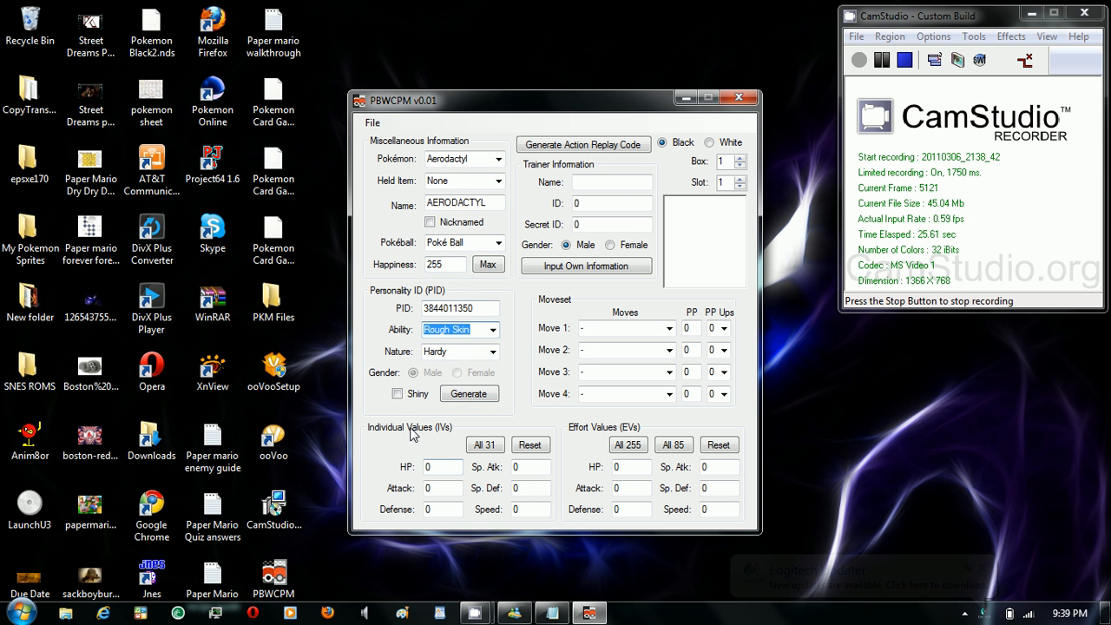
left_click(398, 393)
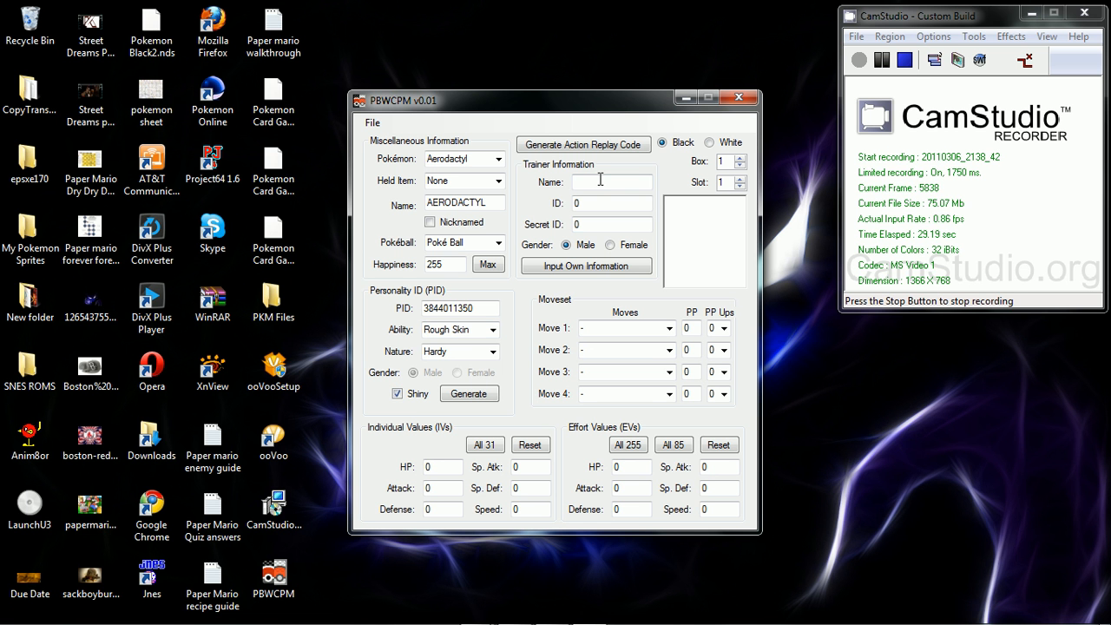
Enter trainer name kwejef, ID 47236 and secret ID 65535
type("kwejef")
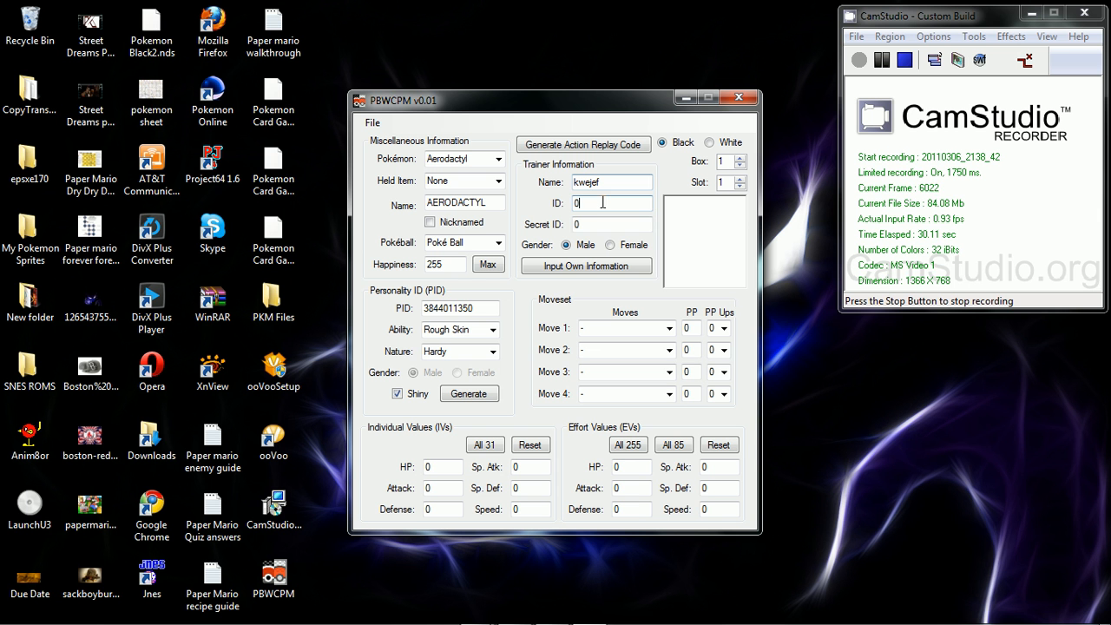
type("47236")
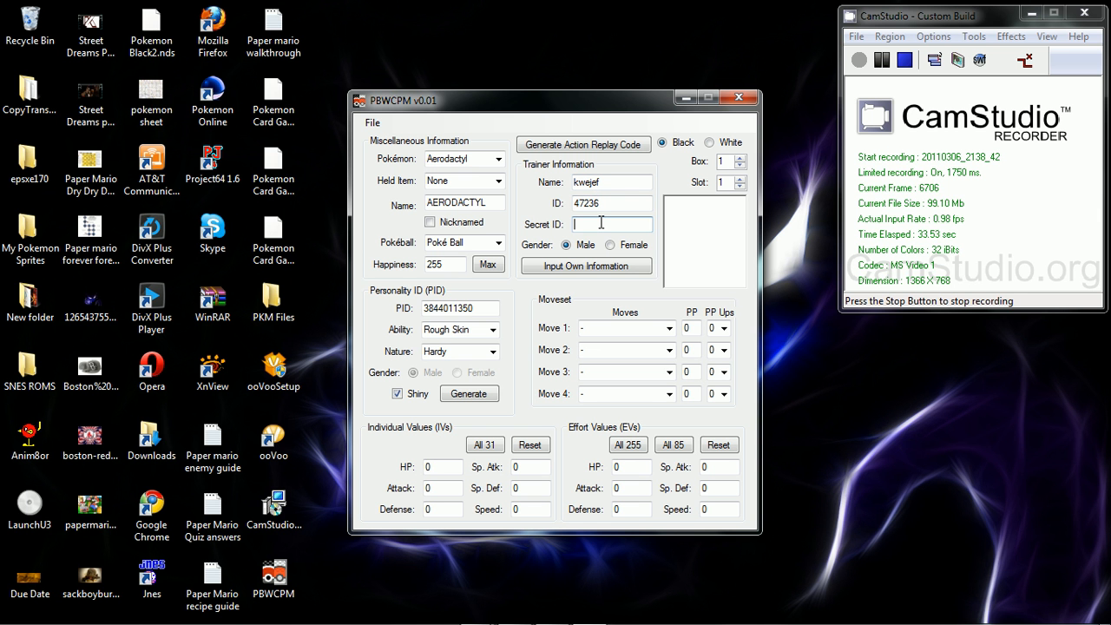
left_click(620, 328)
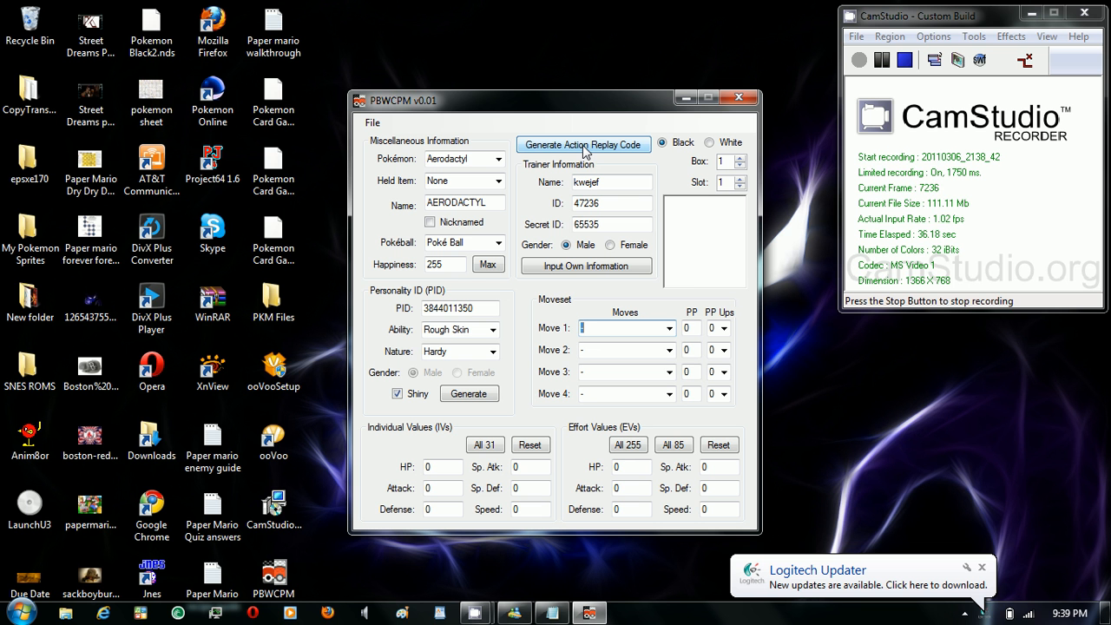
Generate the Aerodactyl's Action Replay code into the output box
left_click(583, 144)
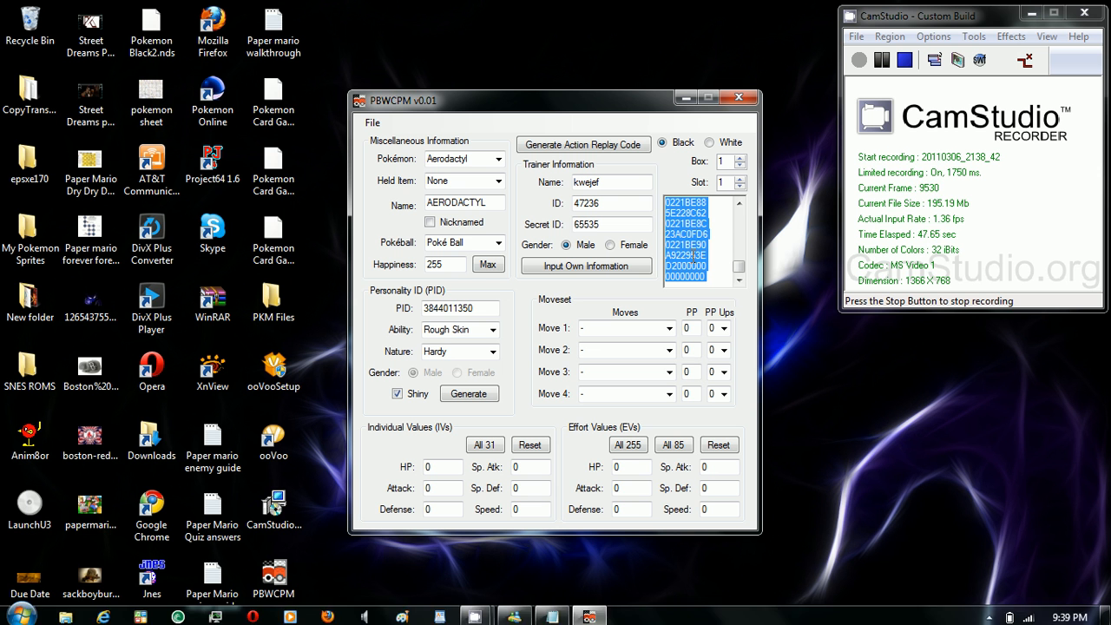
mouse_move(533, 540)
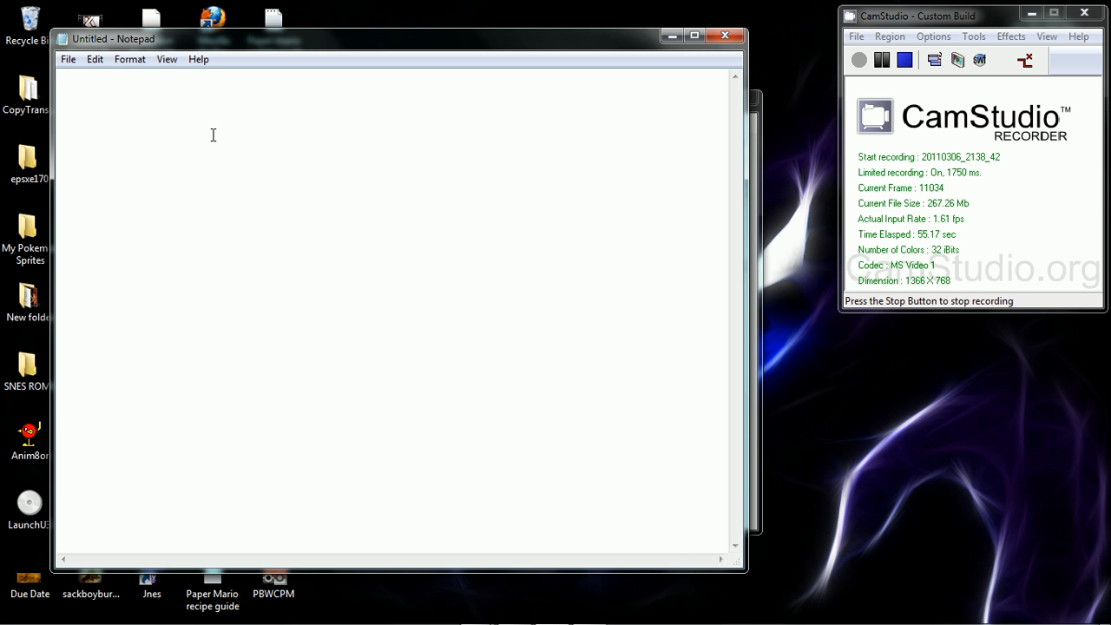
Paste the copied Action Replay code into the untitled Notepad document
right_click(213, 135)
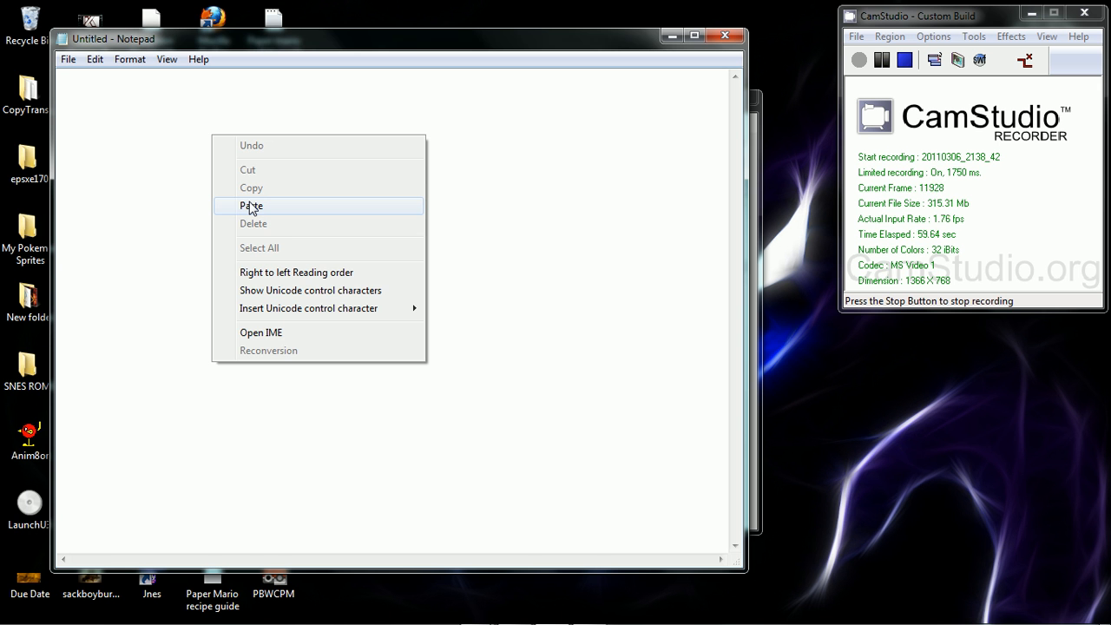
left_click(251, 206)
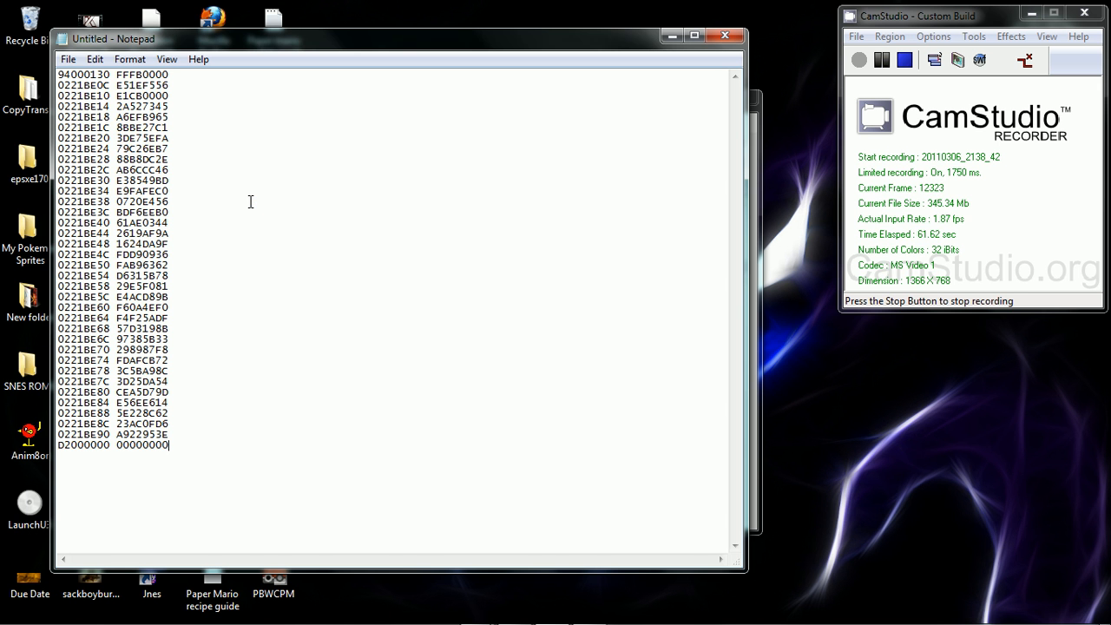